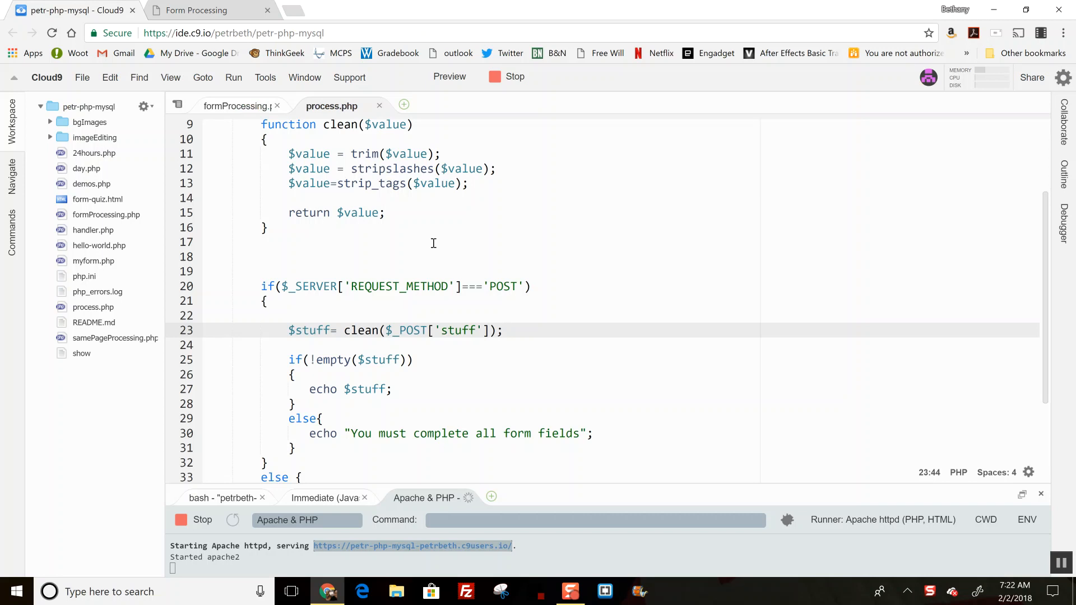
pyautogui.moveTo(353, 173)
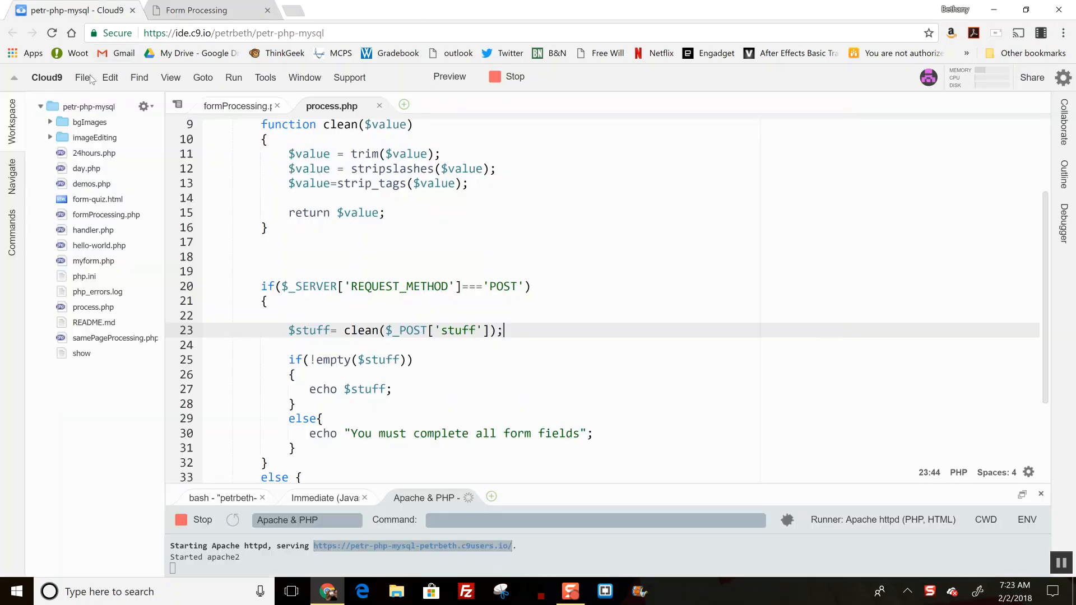
# Step: Replace clean() on line 23 with filter_var($_POST['stuff'], FILTER_SANITIZE_EMAIL)
pyautogui.doubleClick(361, 331)
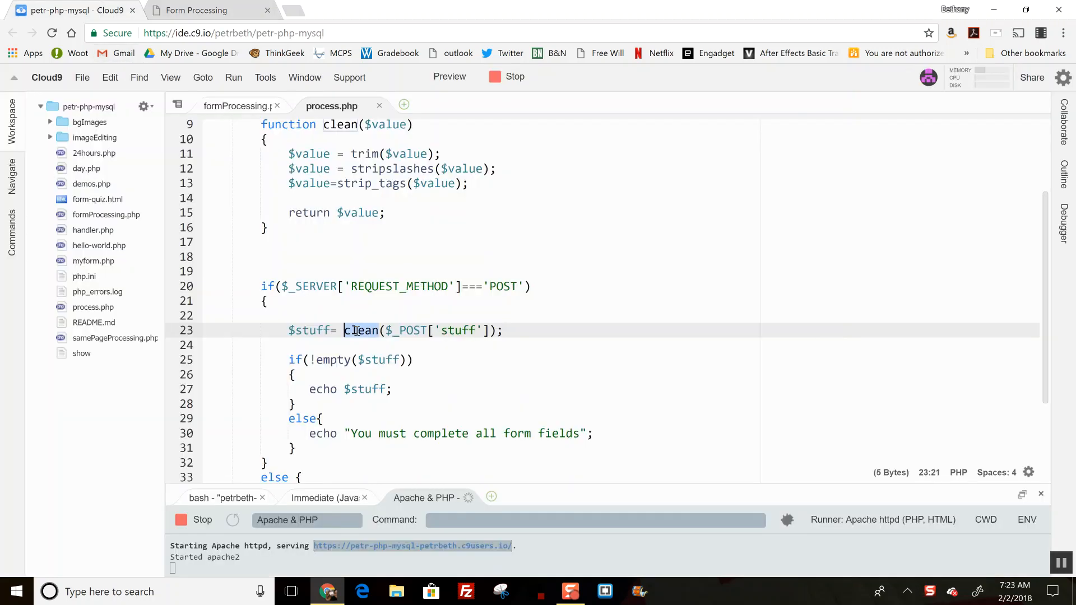
pyautogui.write('filter_v')
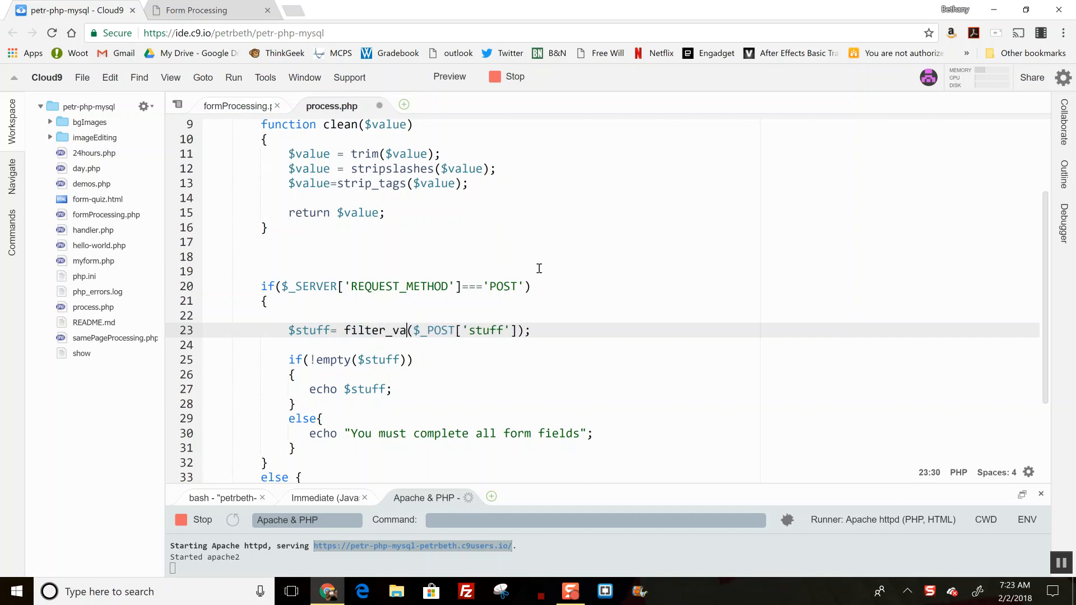
pyautogui.write('r(')
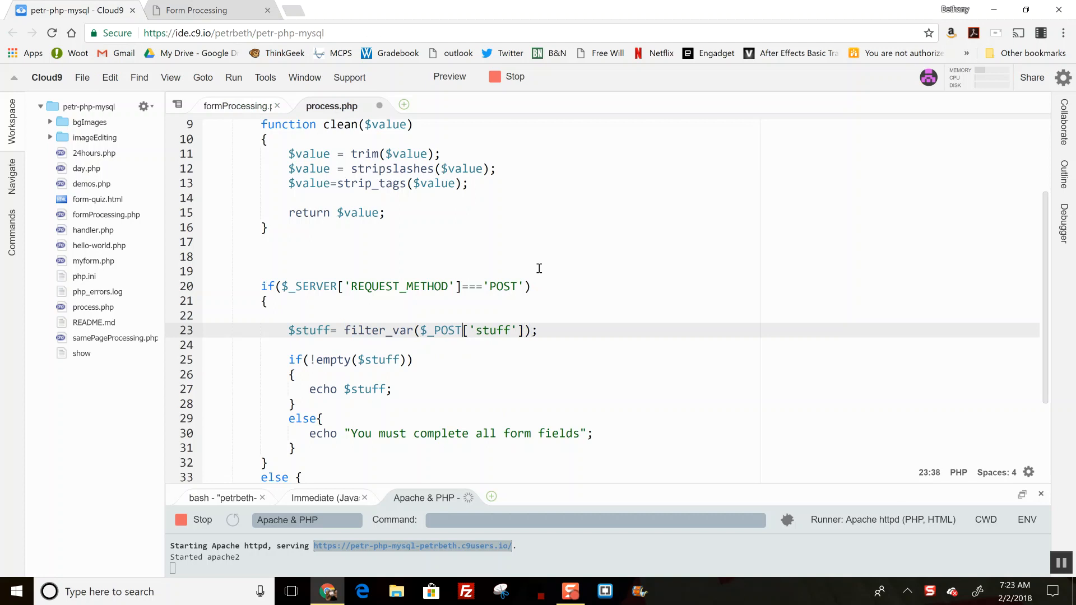
pyautogui.write(',')
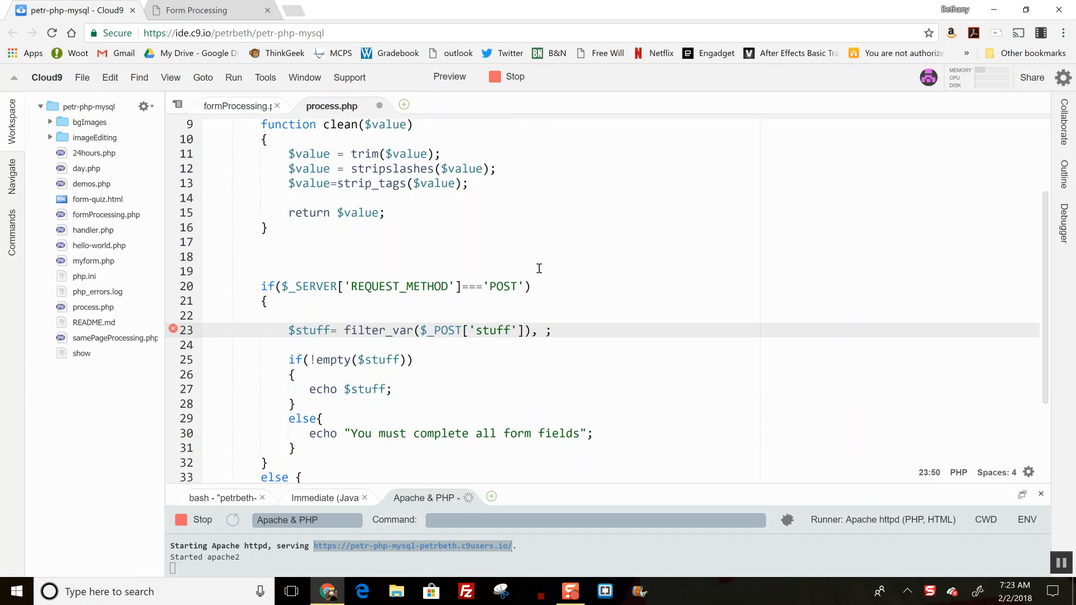
pyautogui.write('FILTER_SANI')
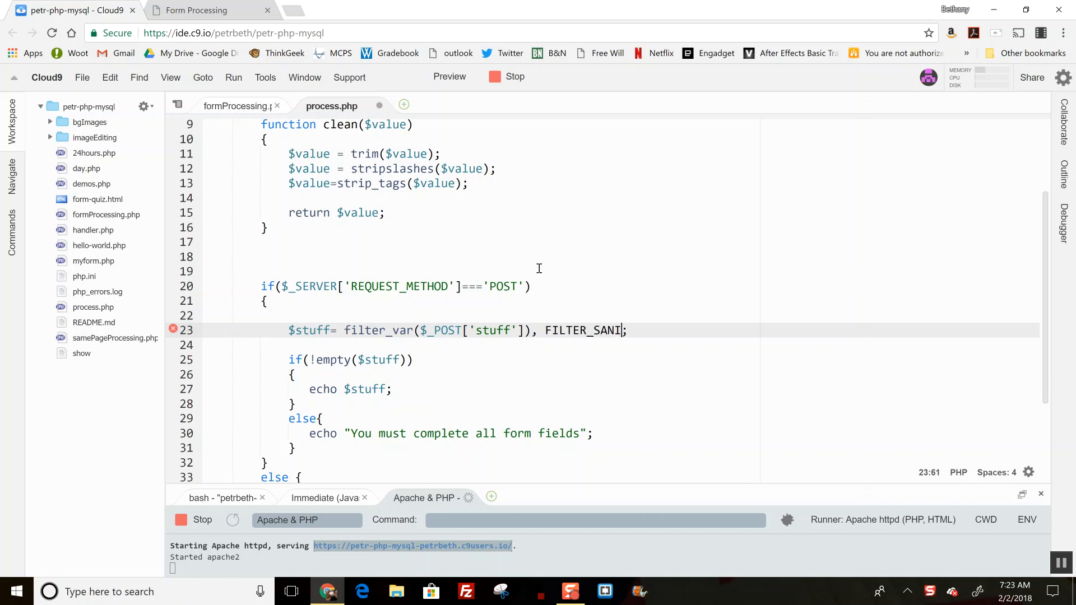
pyautogui.write('TIZ')
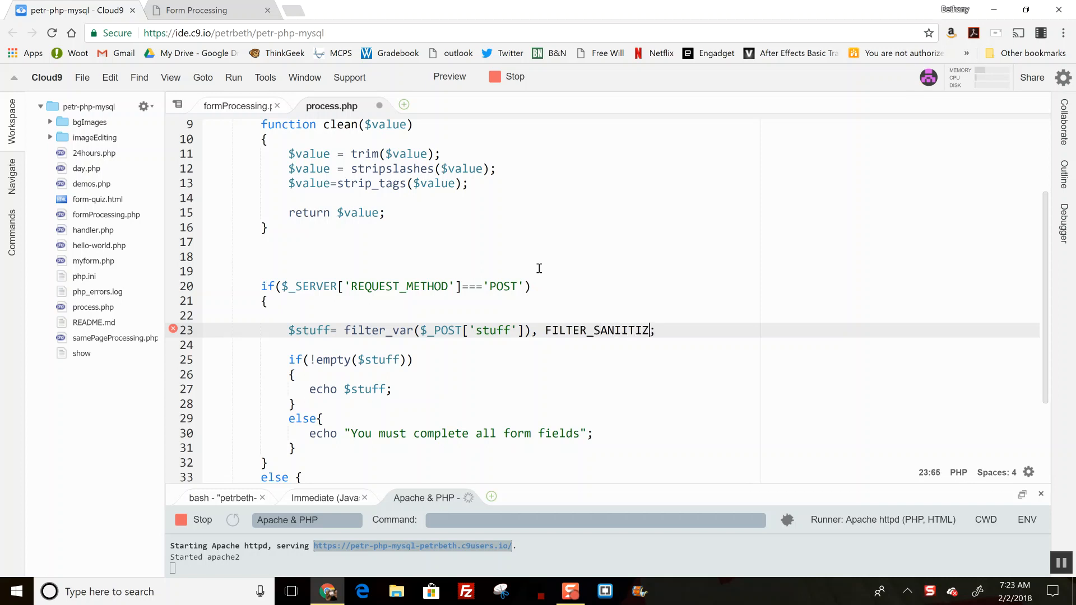
pyautogui.press('Backspace')
pyautogui.write('E_EMAI')
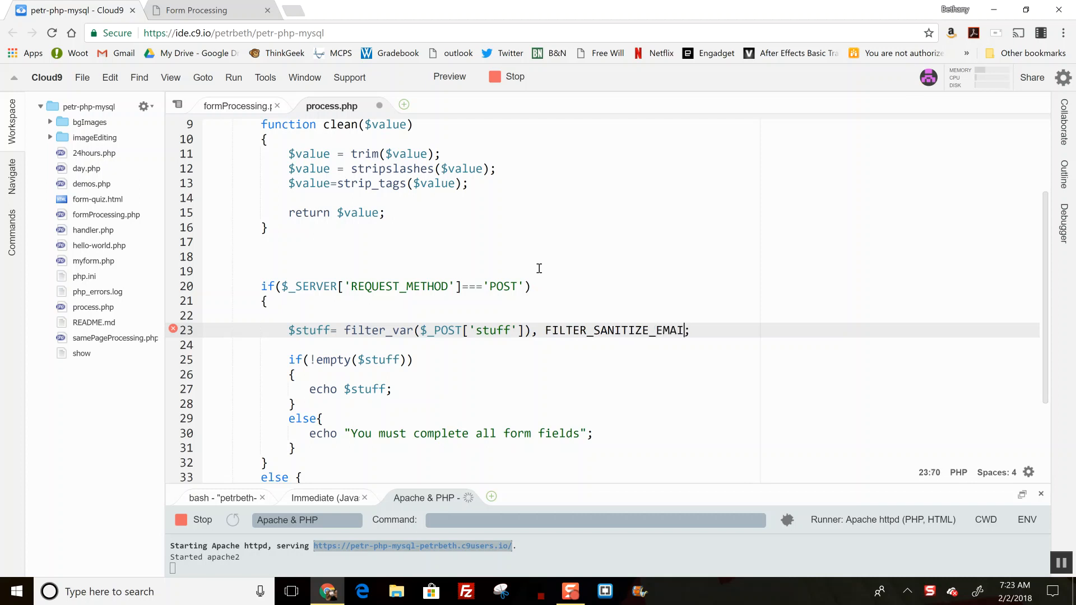
pyautogui.write(')')
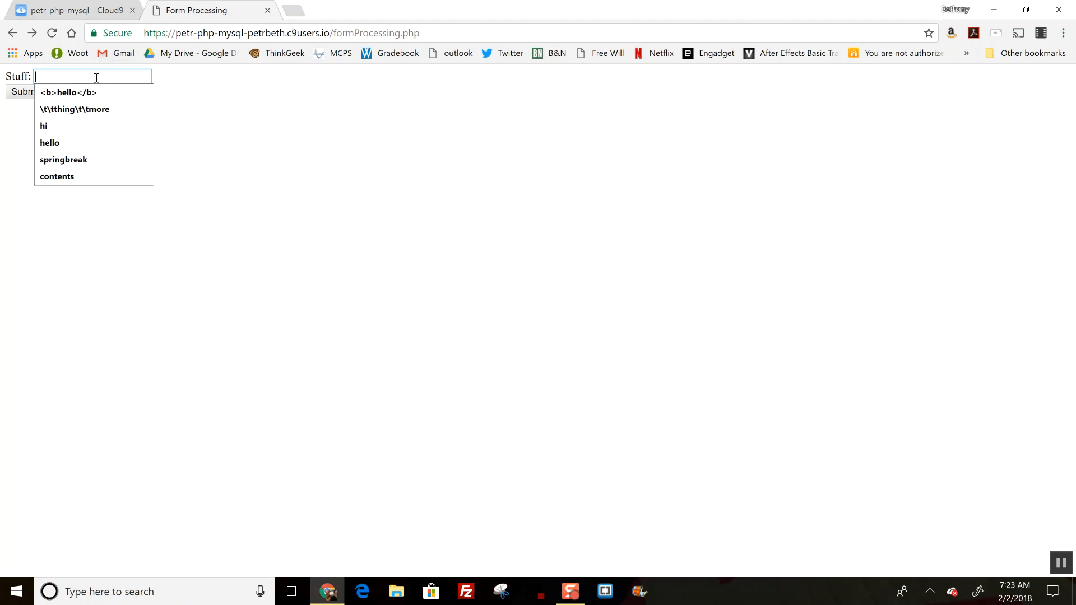
# Step: Focus the Stuff field on the Form Processing page to enter a test value
pyautogui.click(74, 9)
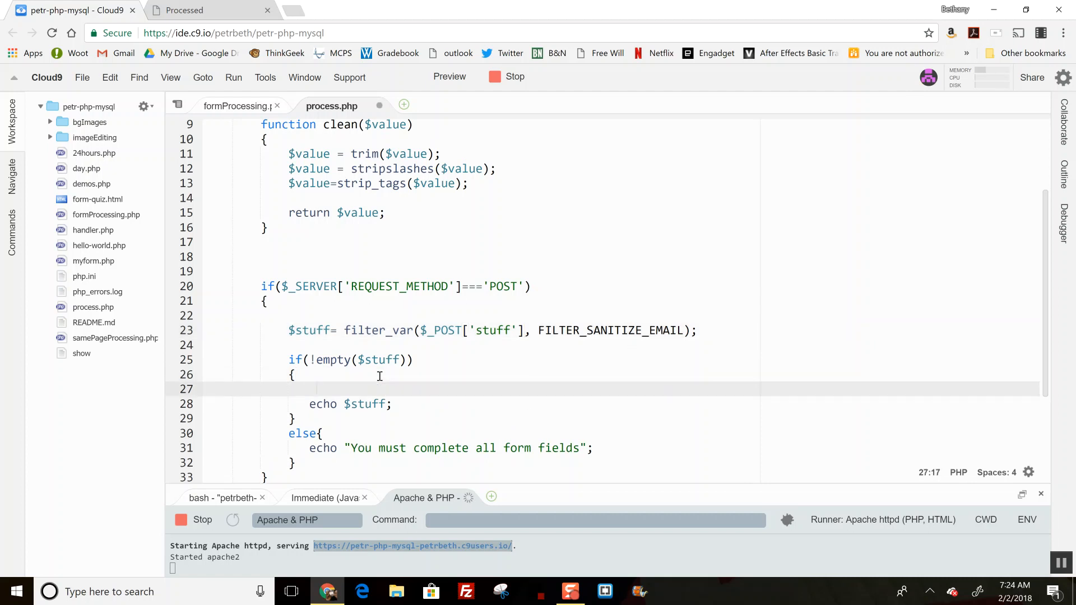
# Step: Add an if(filter_var($stuff, FILTER_VALIDATE_EMAIL)) { block inside the non-empty branch
pyautogui.write('if(')
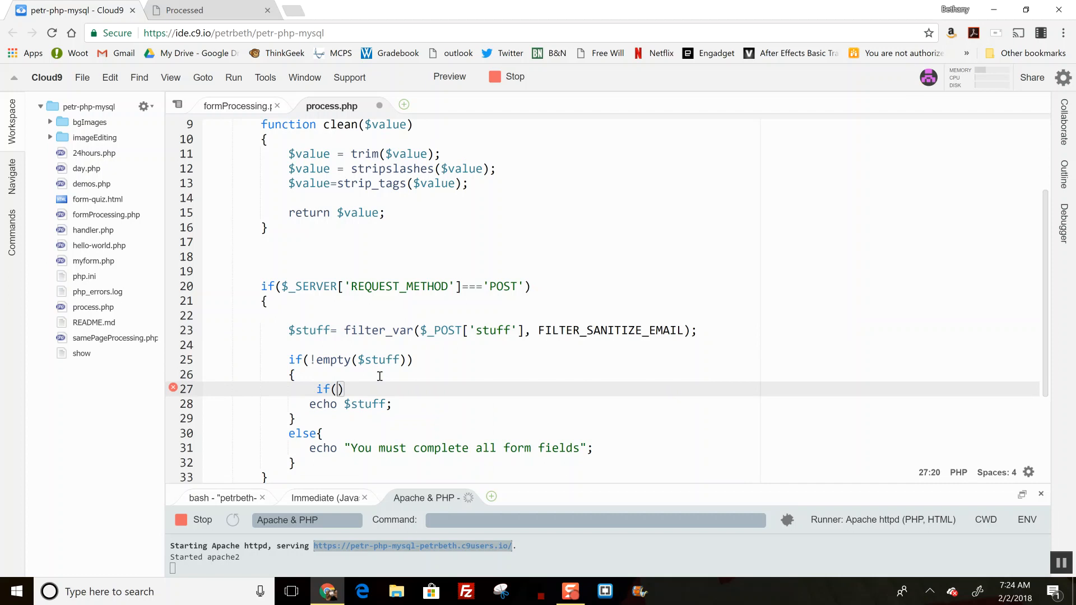
pyautogui.write('filter_var(')
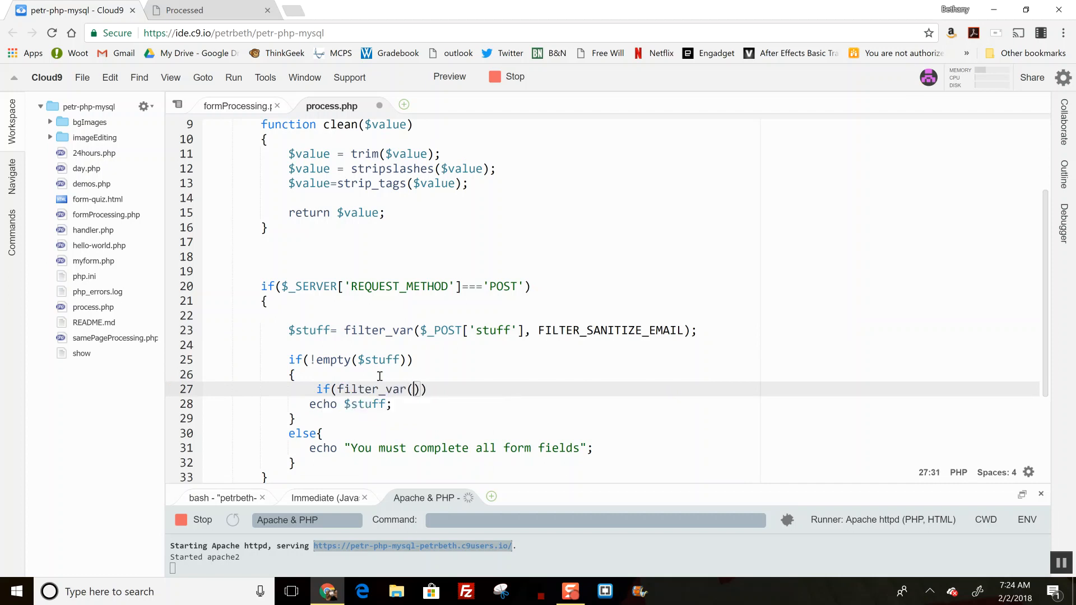
pyautogui.write('$stuff,')
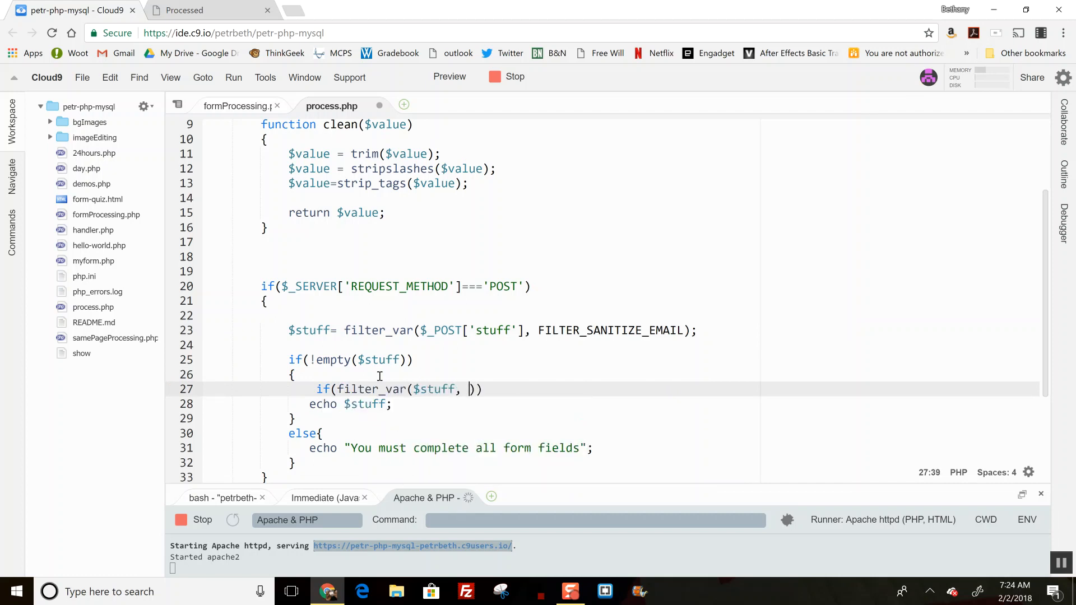
pyautogui.write('FILTER_')
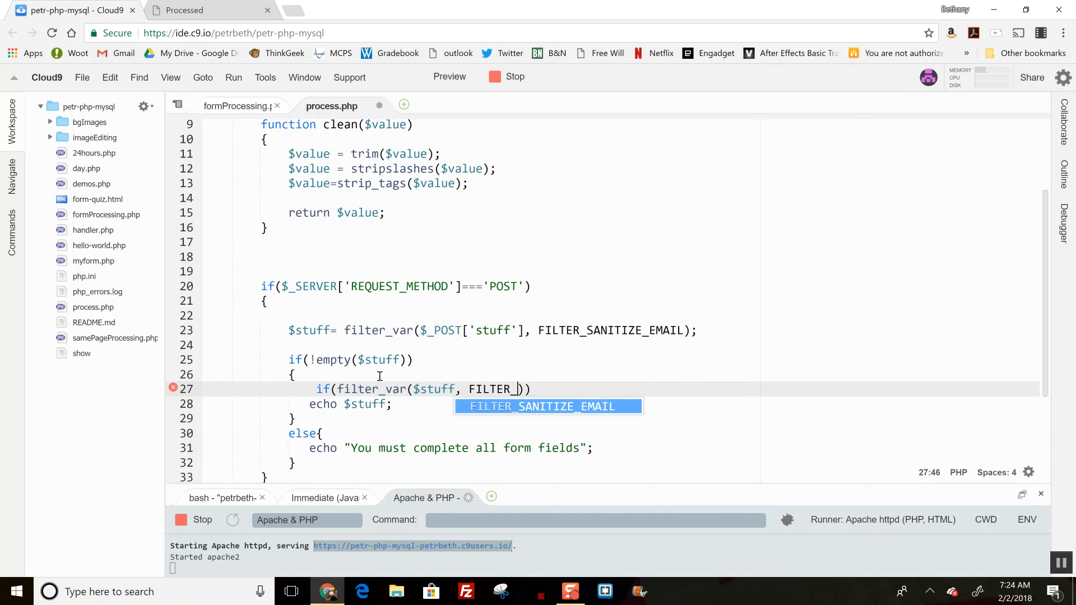
pyautogui.write('VALIDATE_EM')
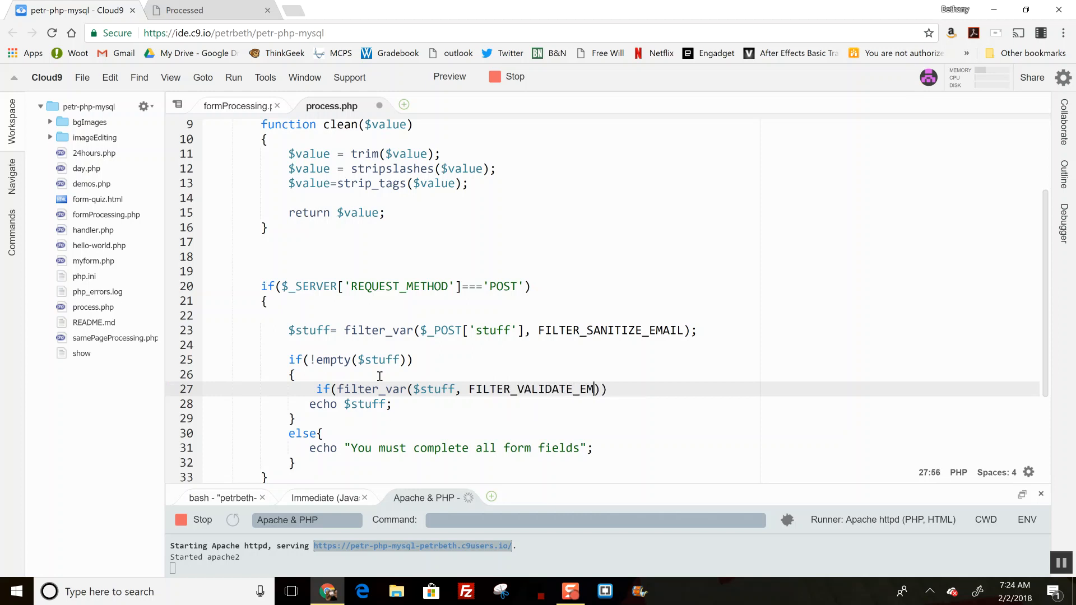
pyautogui.write('AIL)')
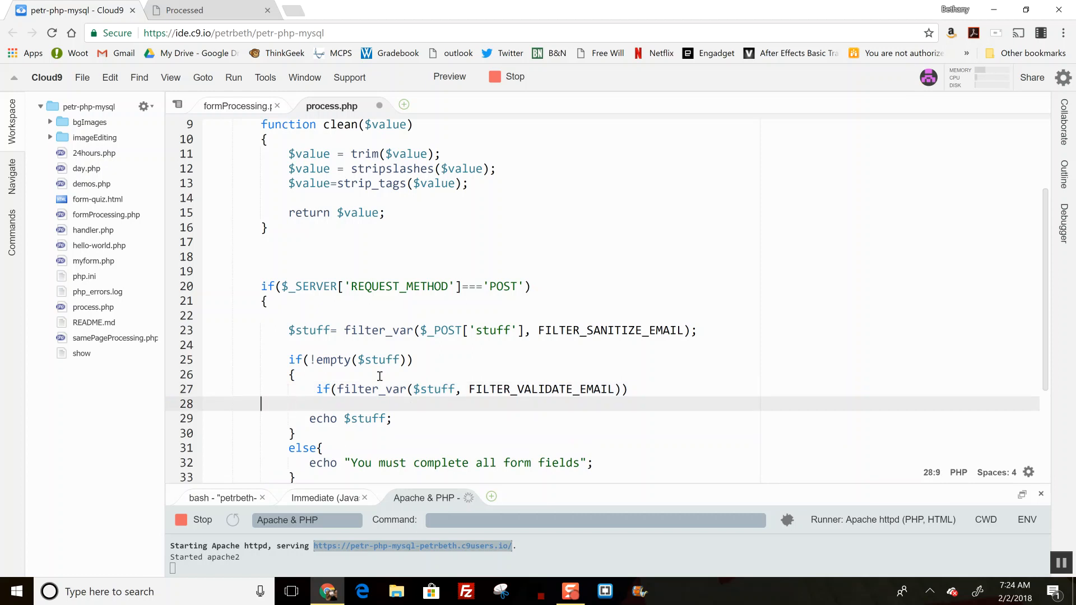
pyautogui.write('{')
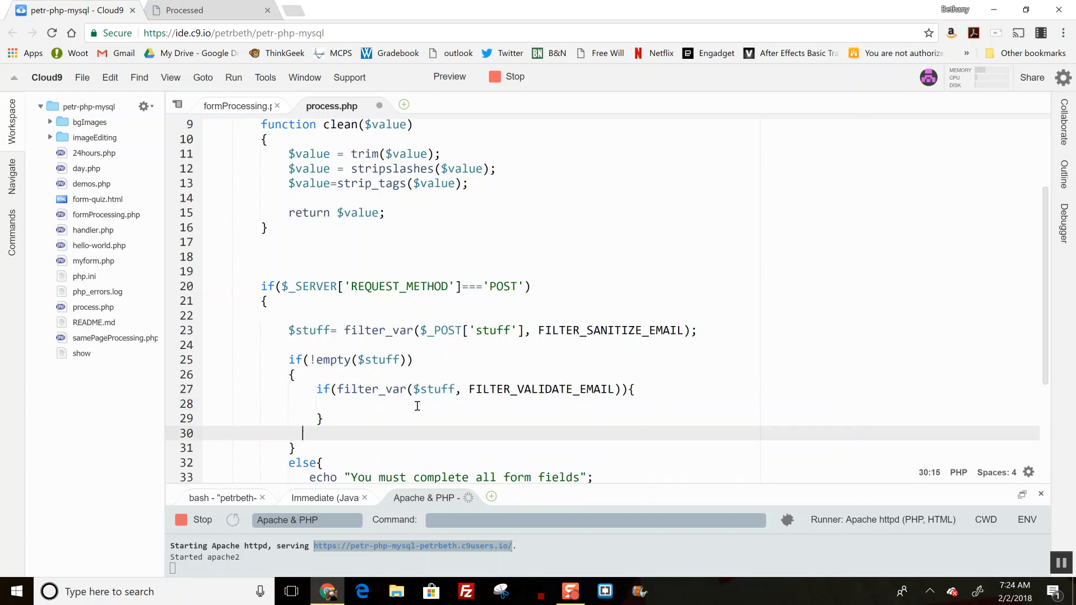
# Step: Make the email check echo "$stuff IS A legal email"
pyautogui.write('echo $stuff;')
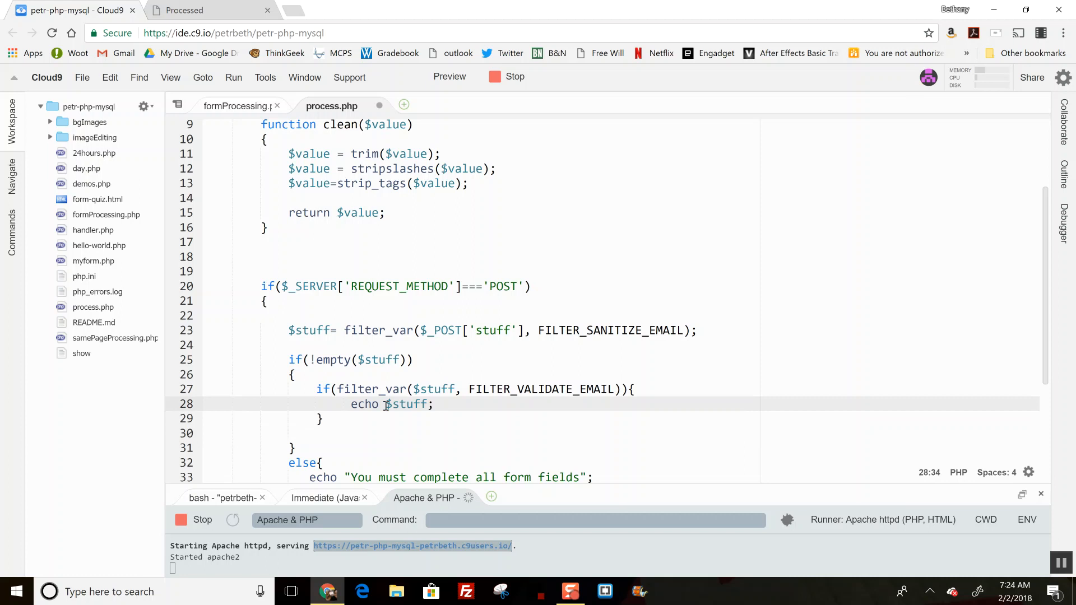
pyautogui.write('"')
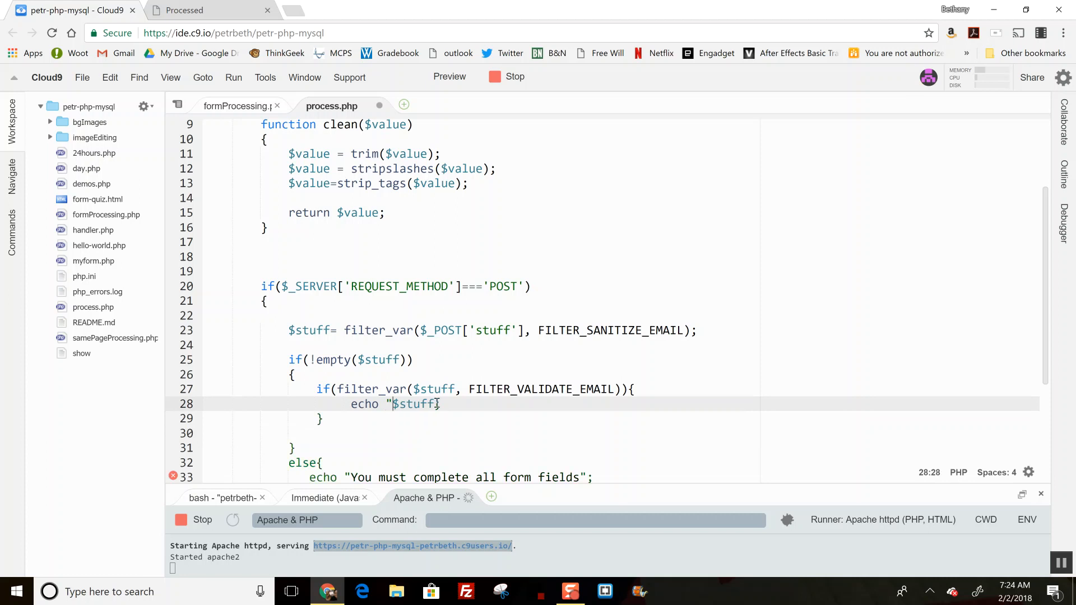
pyautogui.write('IS A')
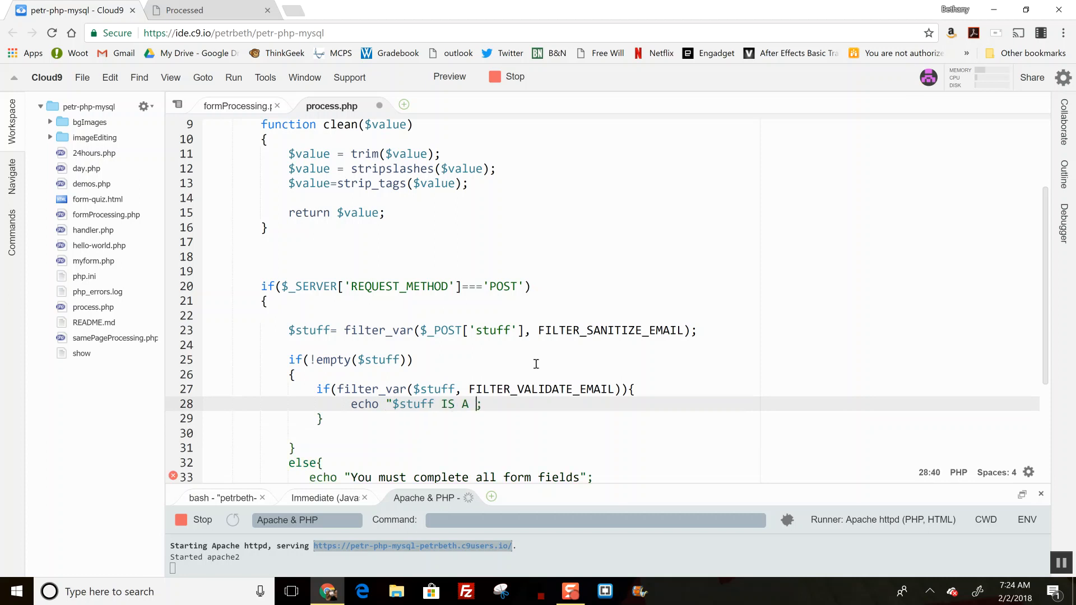
pyautogui.write('legal email"')
pyautogui.click(621, 434)
pyautogui.write('else{')
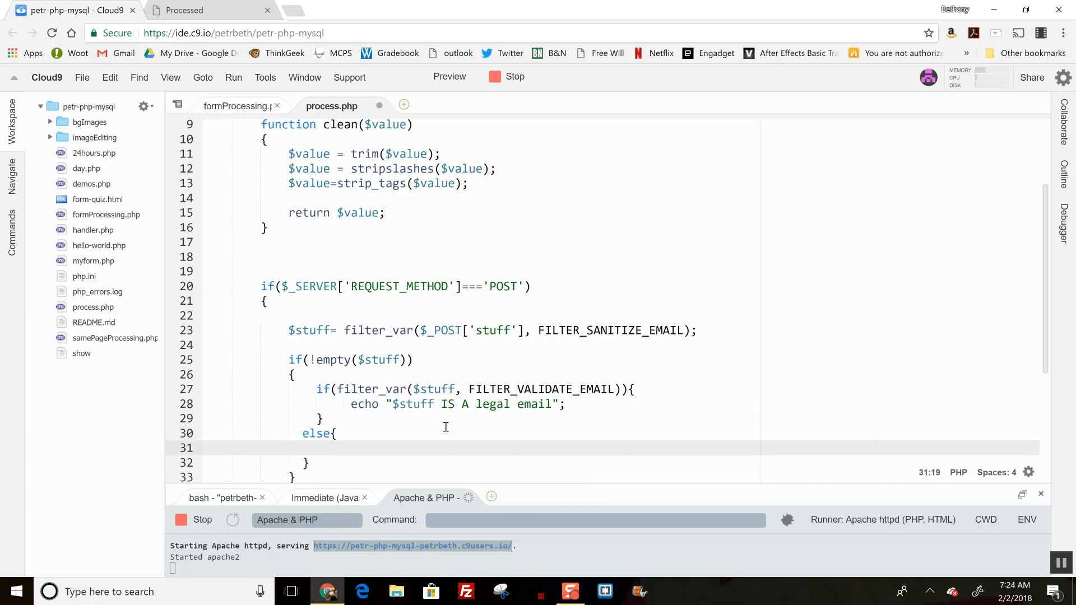
# Step: Add the echo "NOT" statement, correcting the NOTE typo
pyautogui.write('echo "NOTE"')
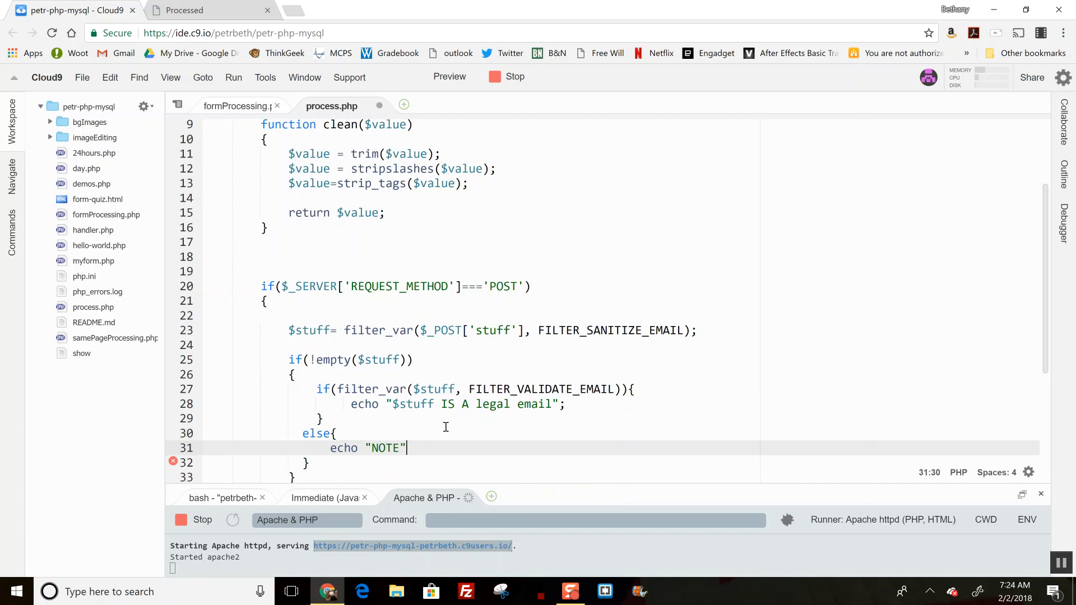
pyautogui.press('Backspace')
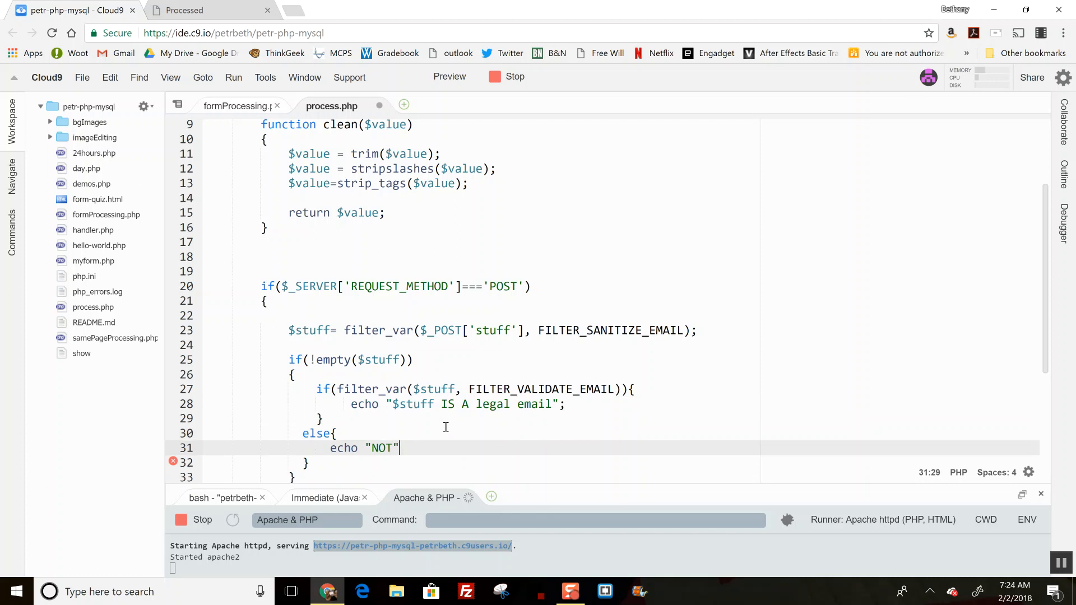
pyautogui.write(';')
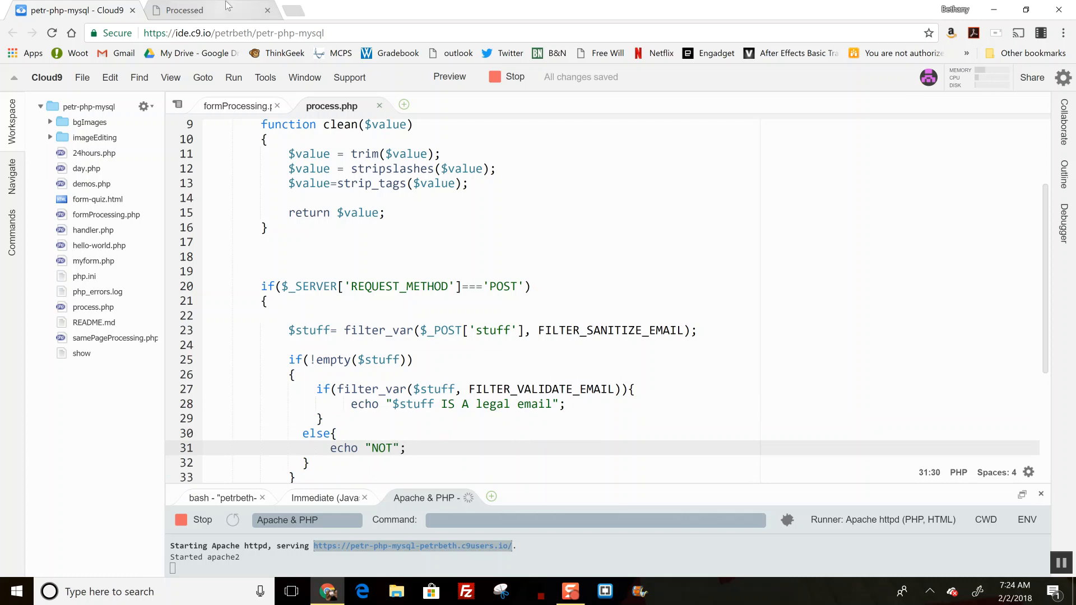